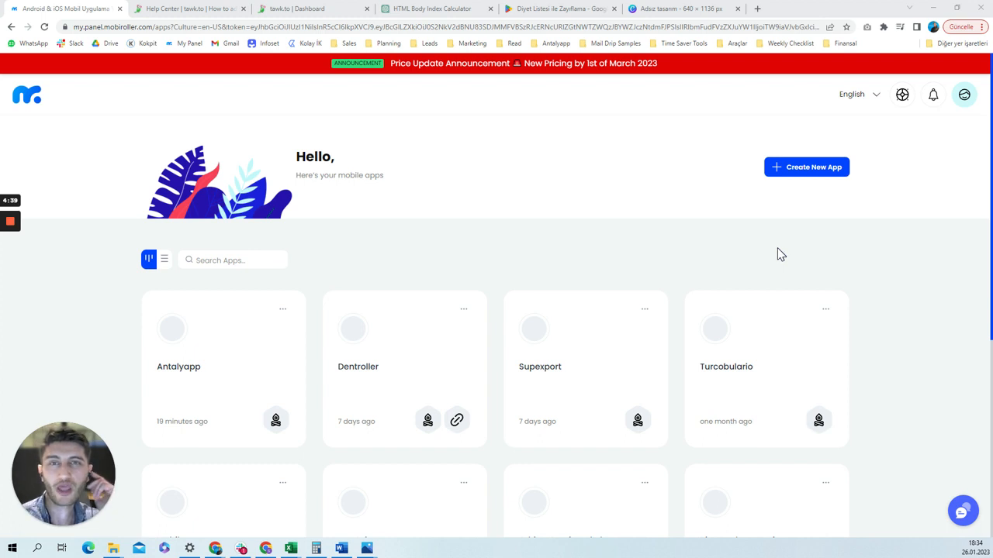
mouse_move(893, 167)
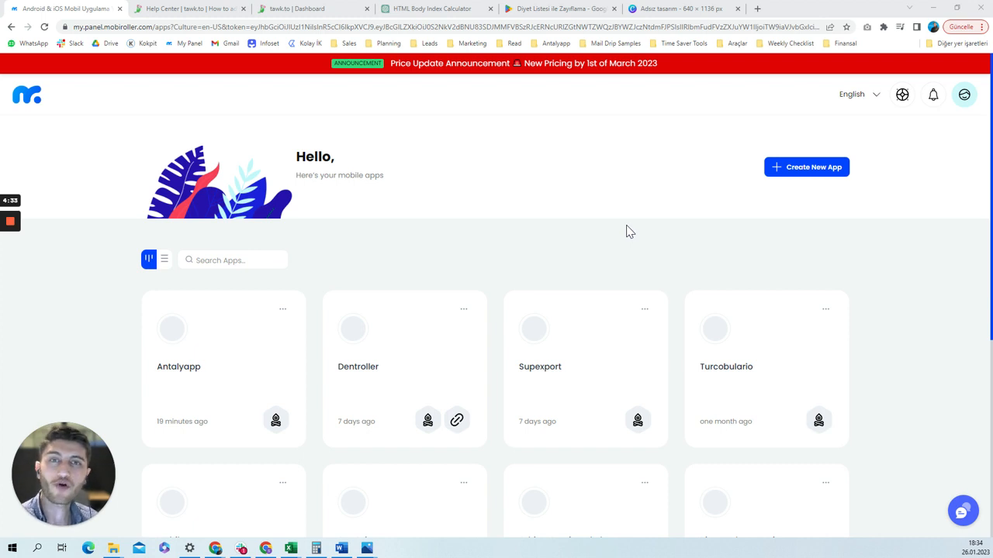
mouse_move(558, 200)
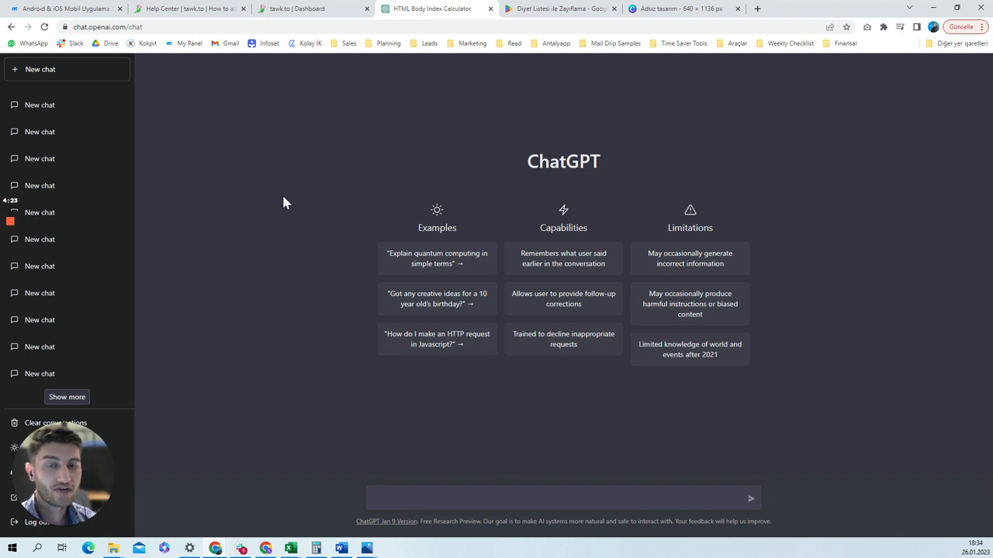
Ask ChatGPT to 'Write useful content for a dietitian app'
left_click(455, 498)
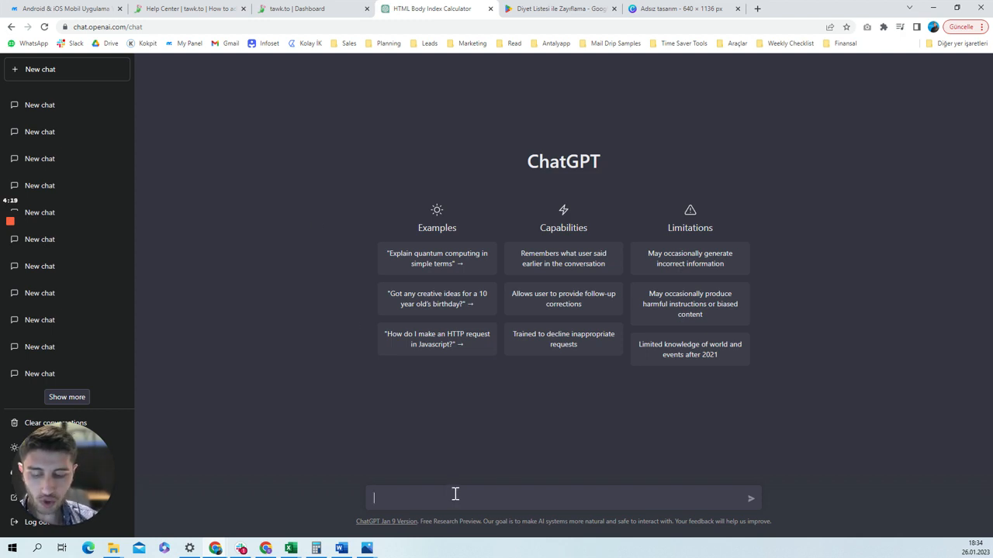
type("Write")
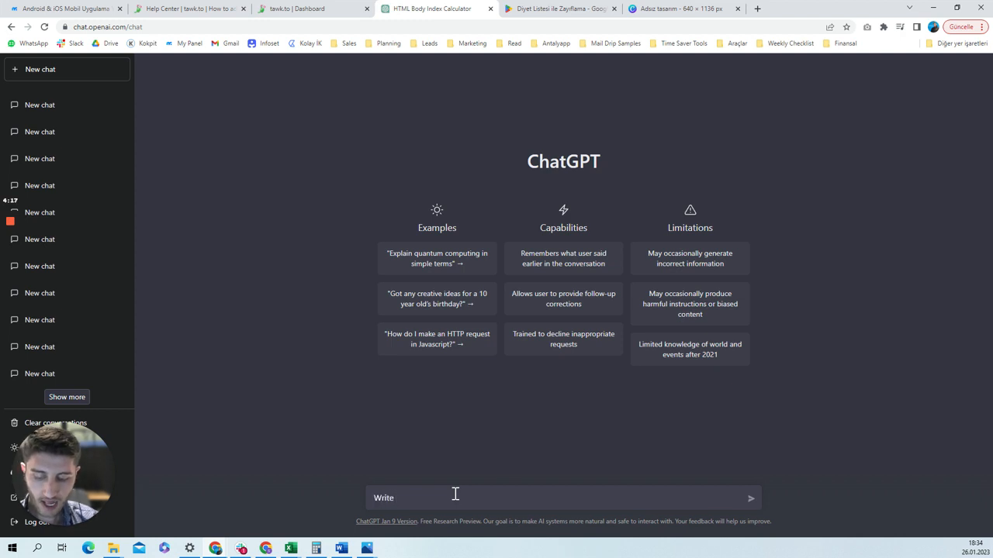
type("useful content for a")
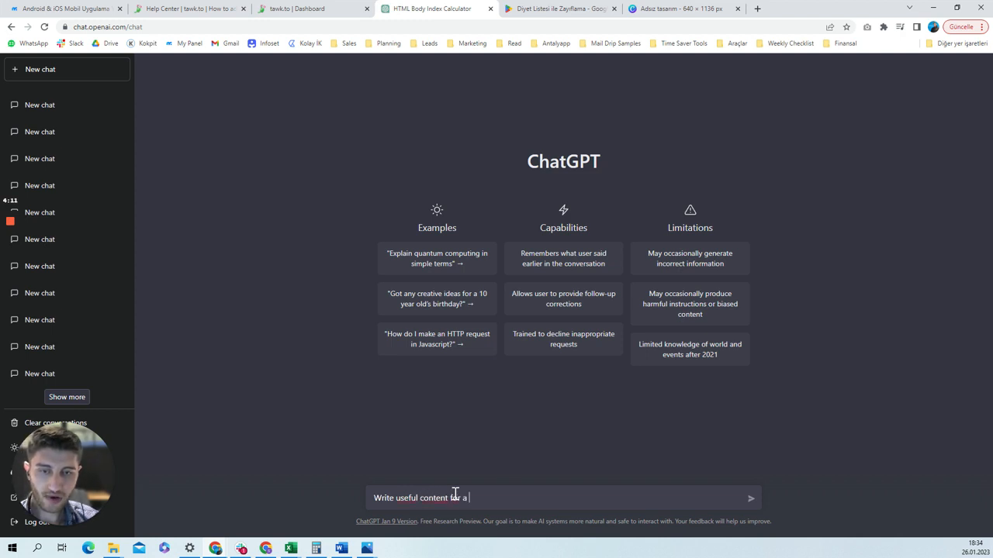
type("dietitian ap")
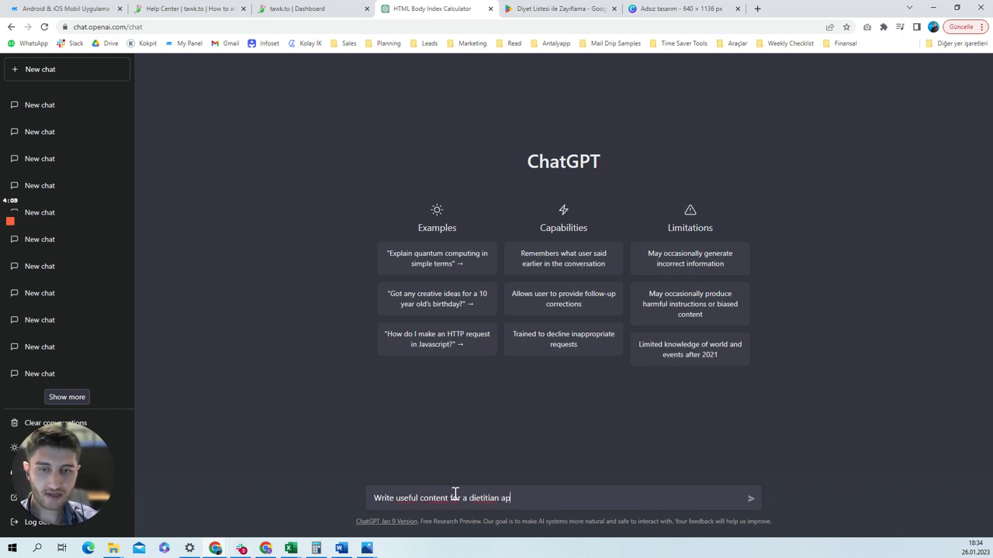
left_click(749, 498)
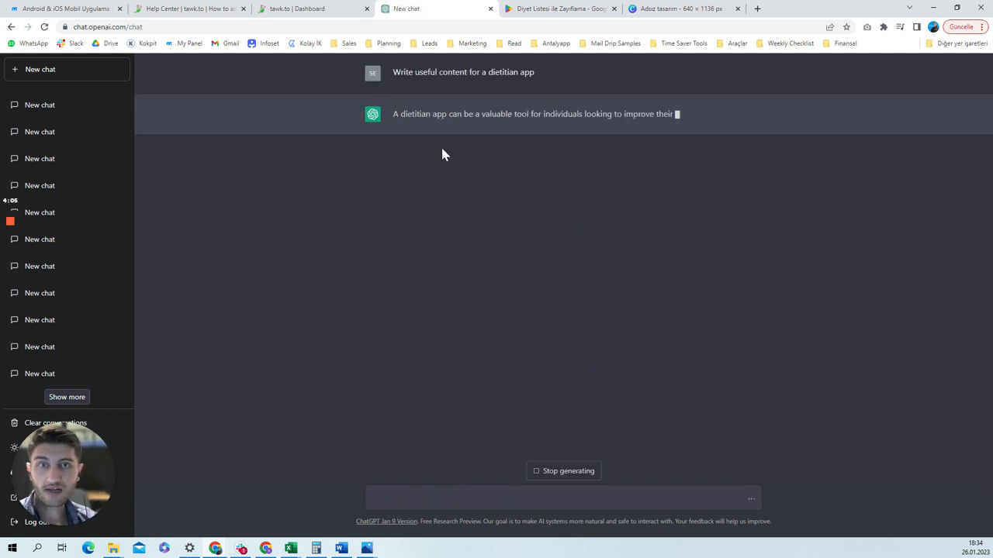
mouse_move(711, 256)
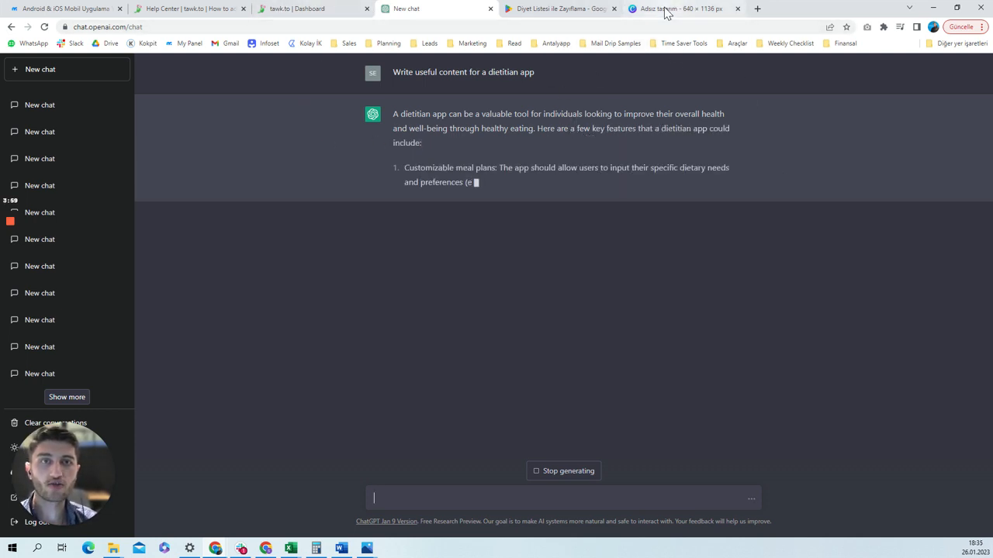
left_click(682, 9)
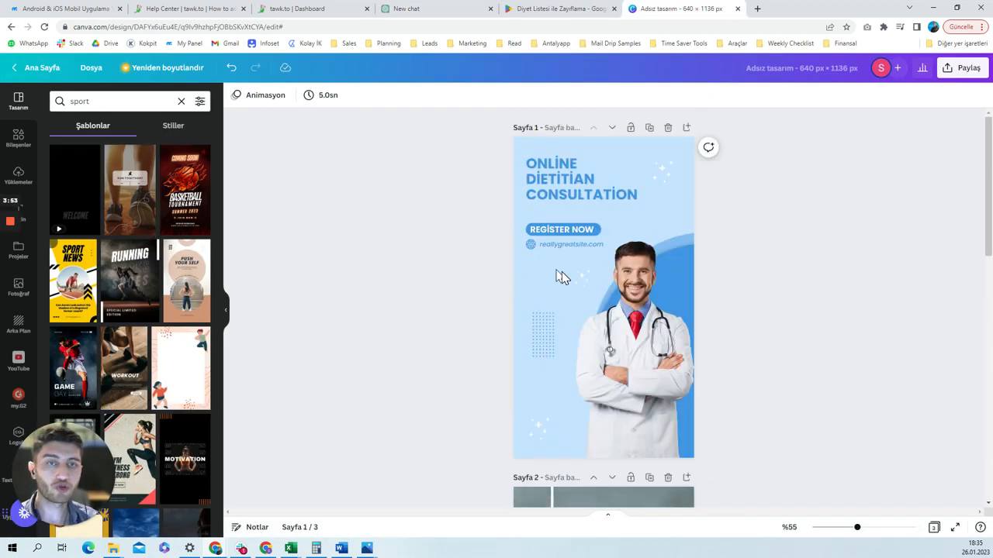
Review Canva's AI-generated dietitian logo options and select the prompt text
scroll("down", 3)
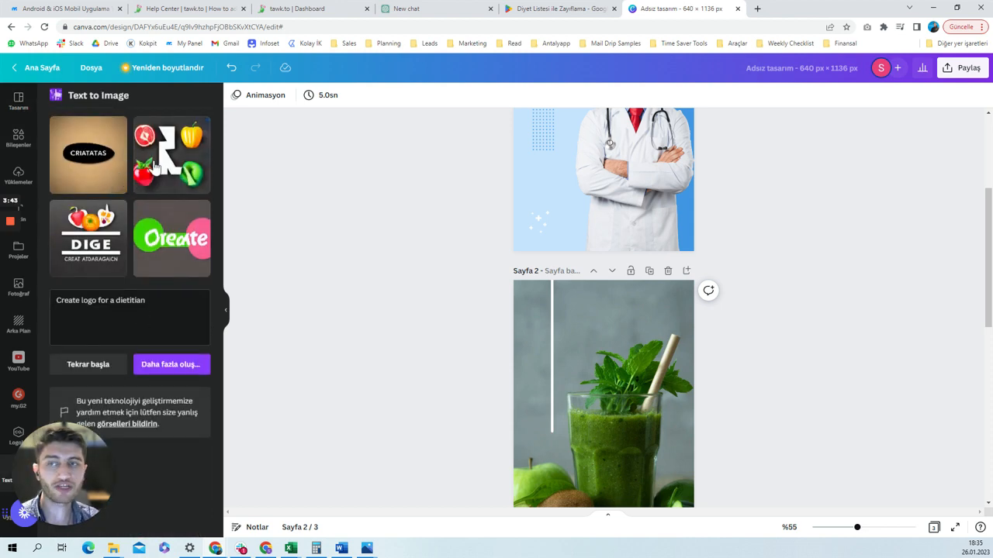
double_click(101, 300)
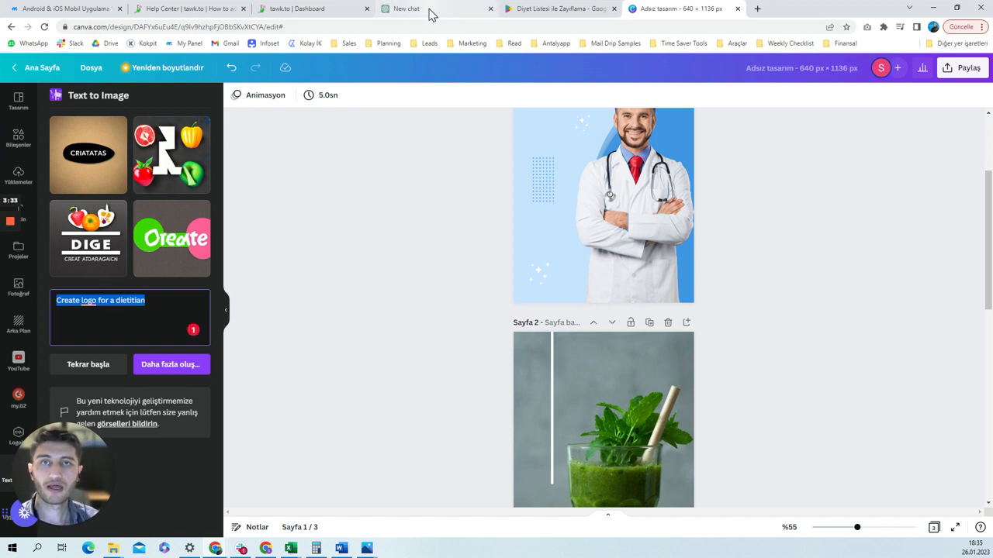
left_click(406, 9)
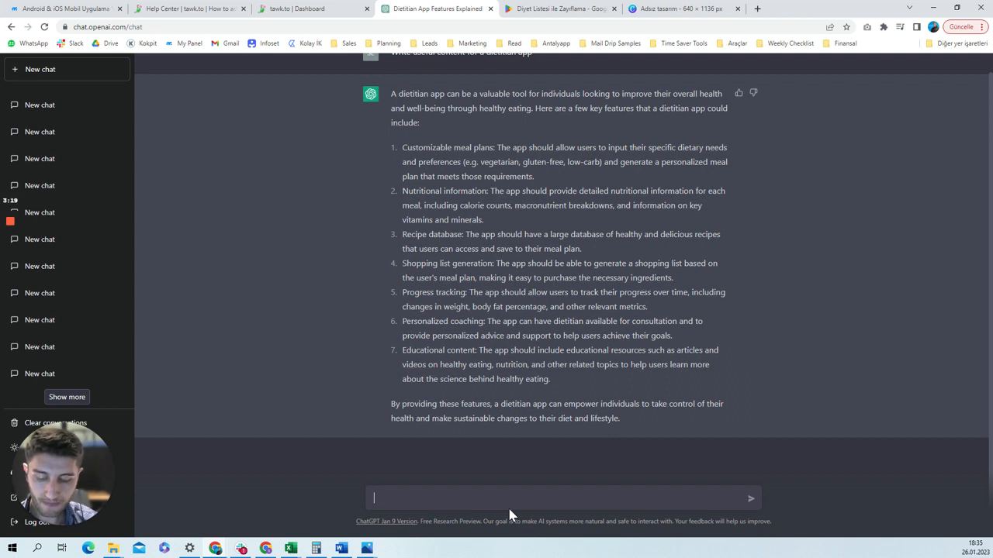
Ask ChatGPT to 'Write html code for body index calculator'
type("Write html code for")
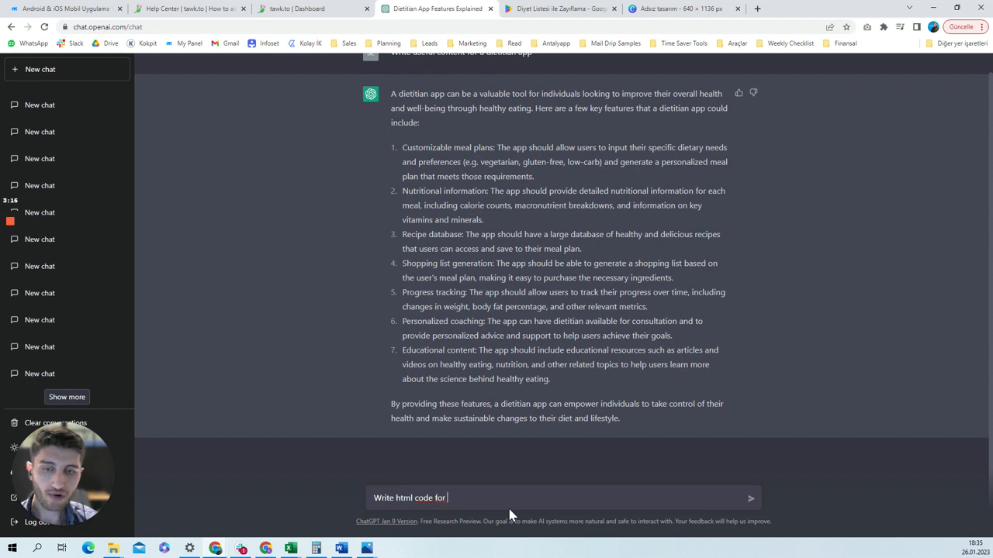
type("a")
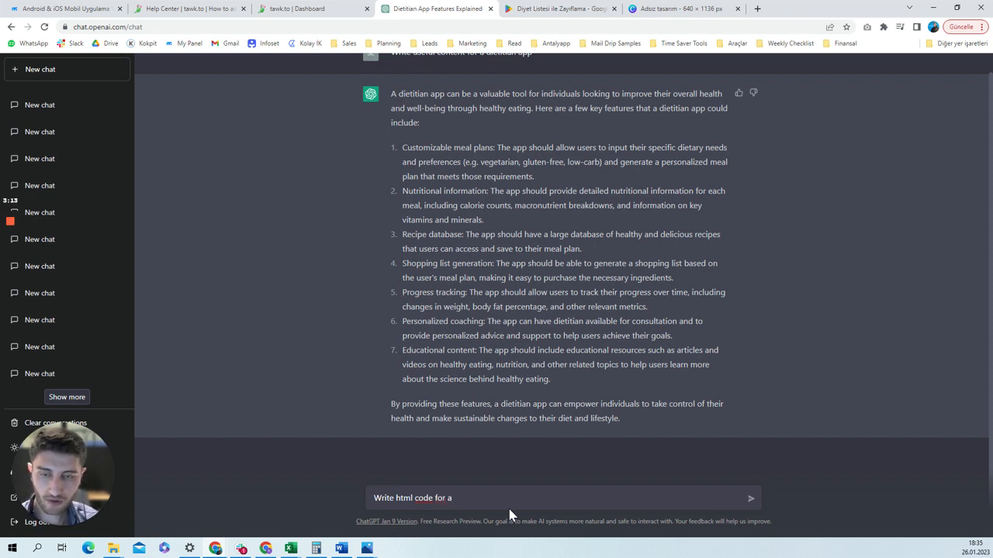
type("bod")
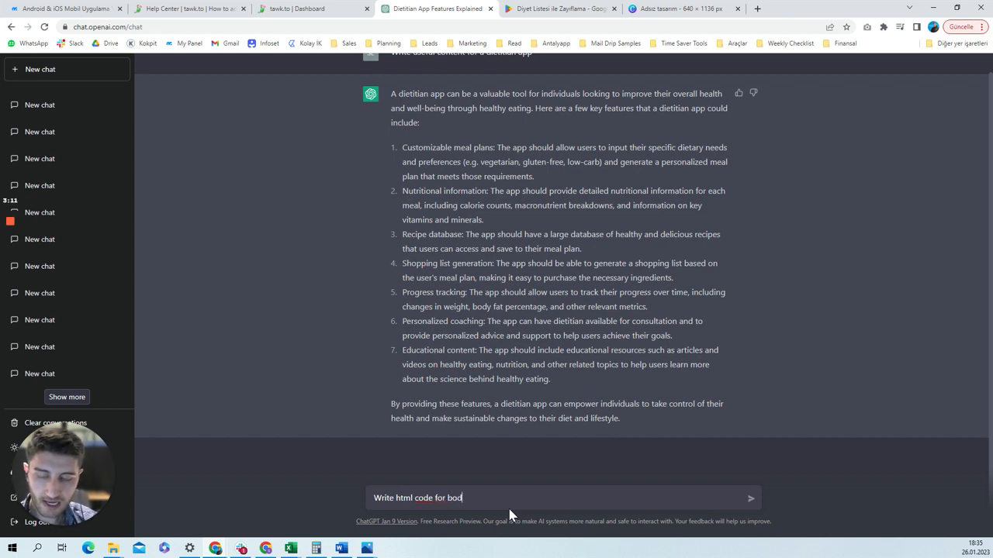
type("y index")
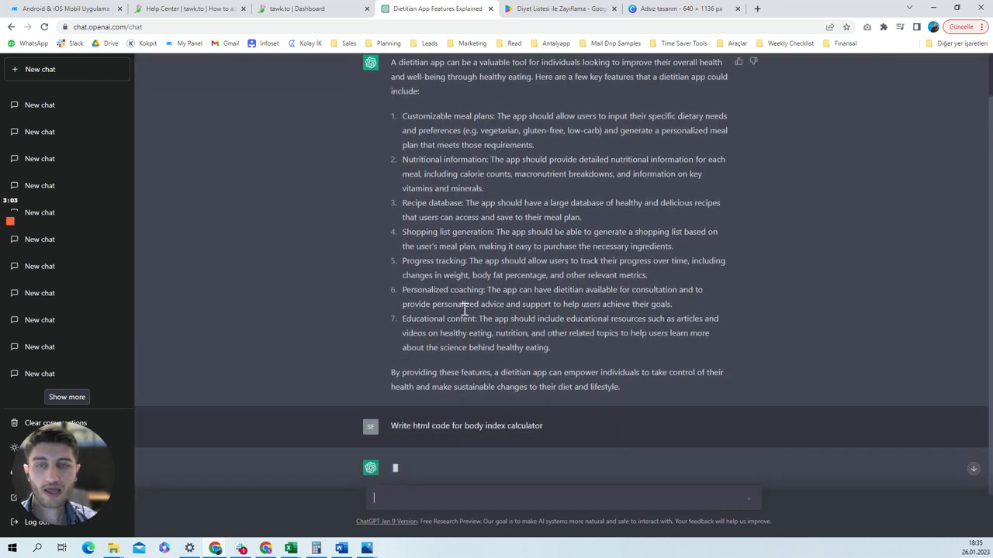
left_click(310, 8)
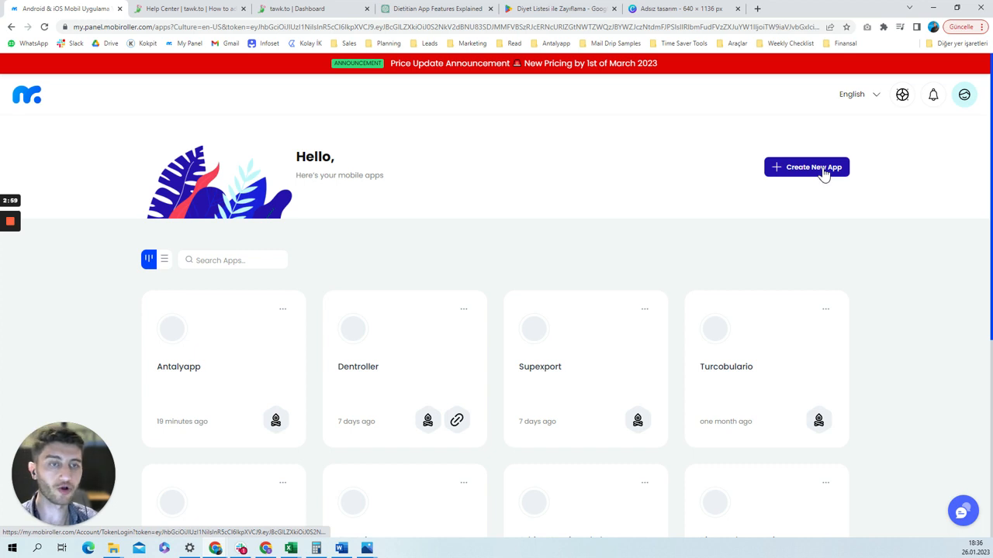
Create a new MobiRoller app named DietAI and continue to templates
left_click(807, 166)
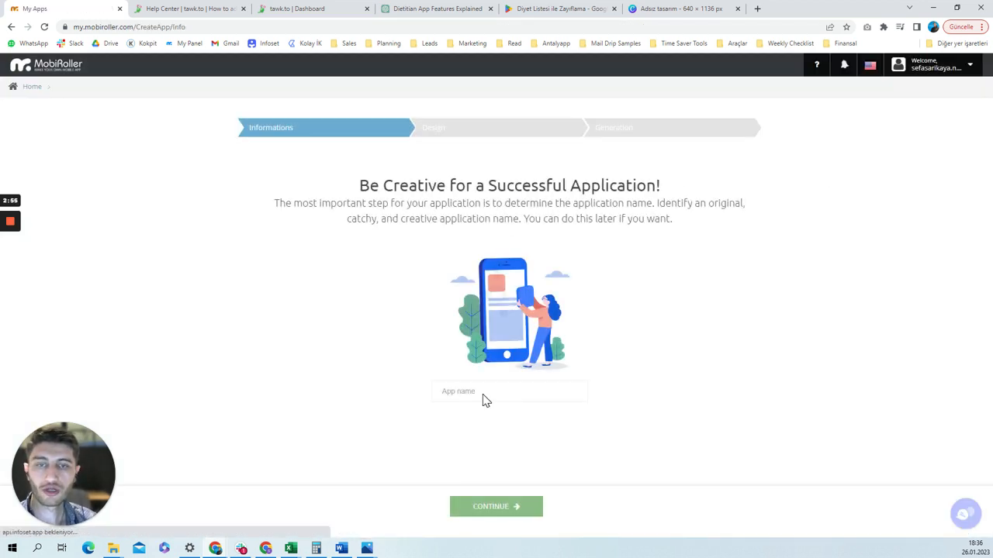
type("DietAI")
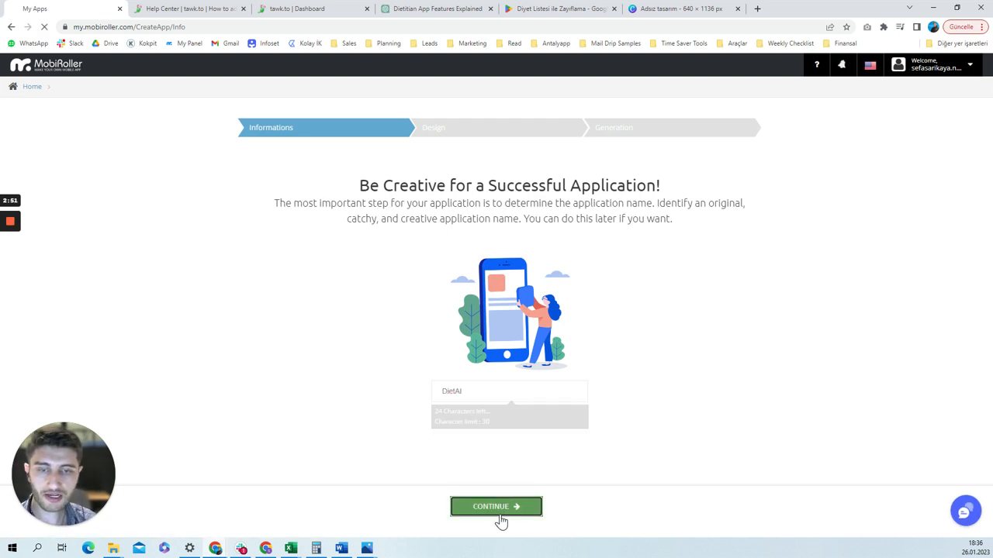
left_click(496, 506)
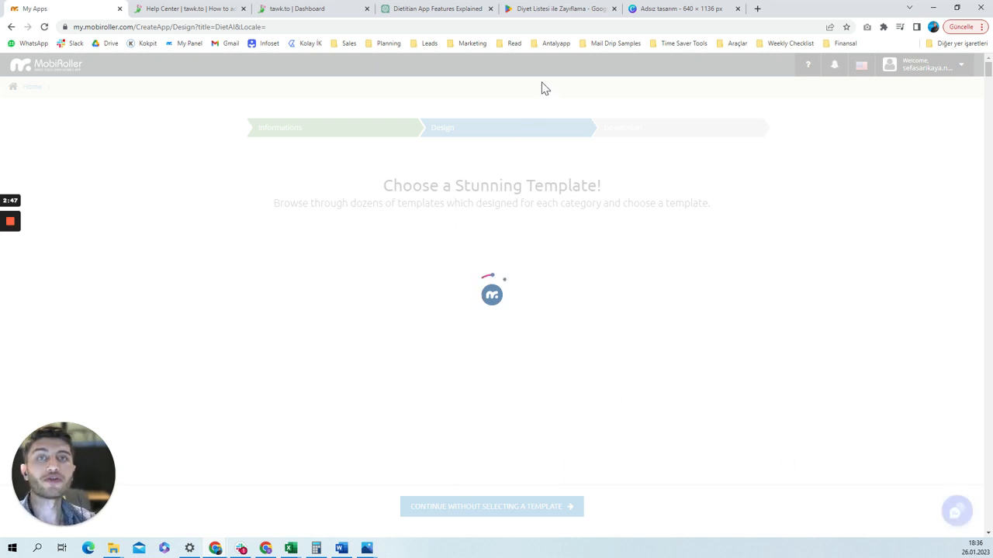
left_click(558, 8)
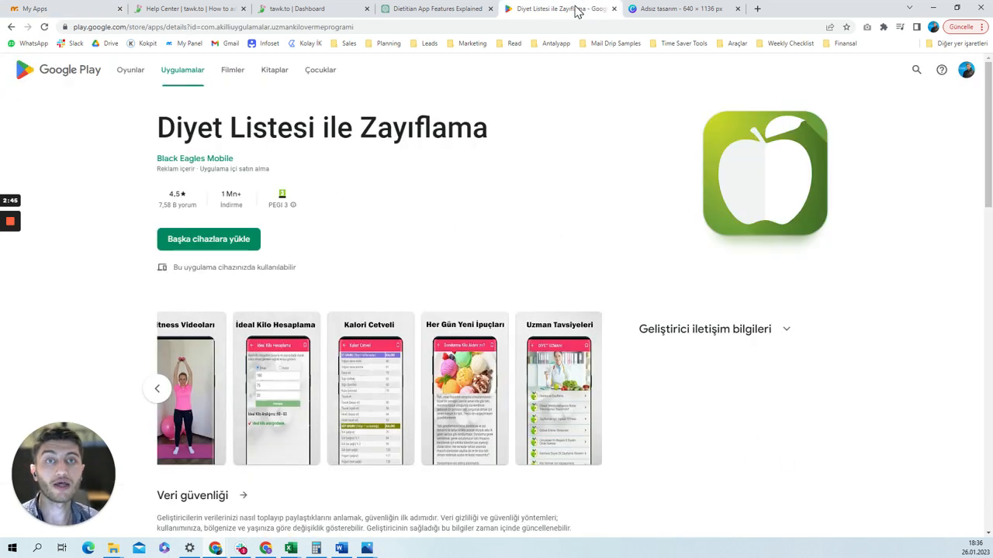
mouse_move(336, 272)
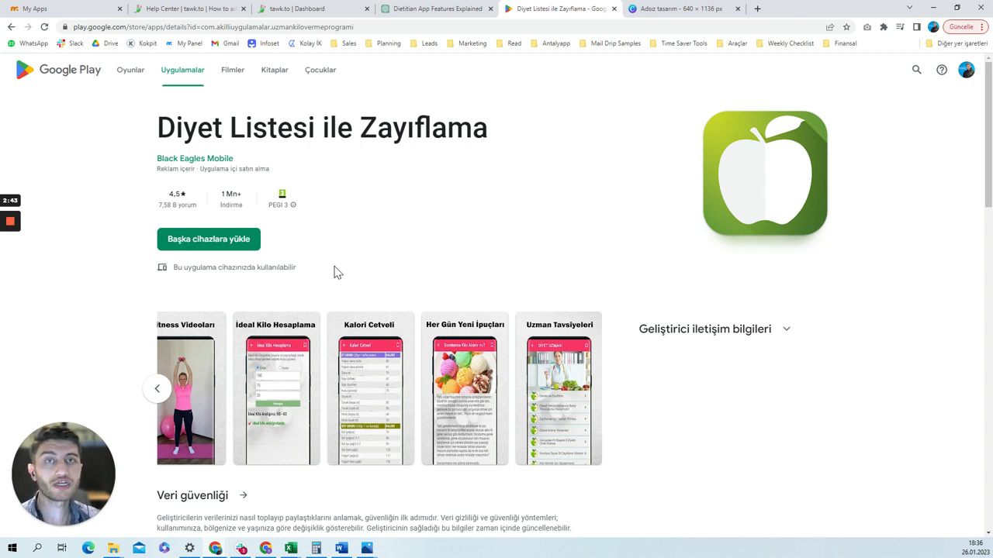
mouse_move(632, 263)
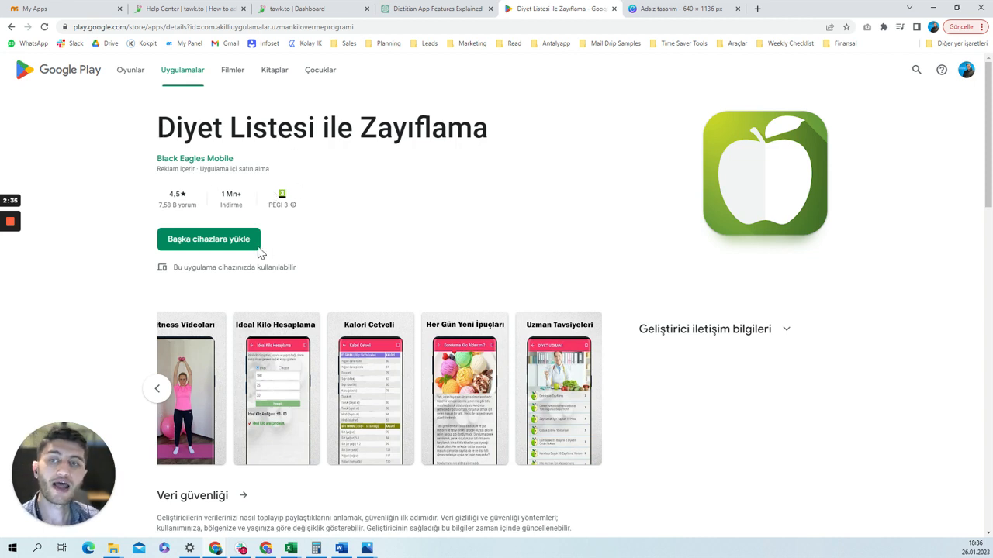
double_click(232, 193)
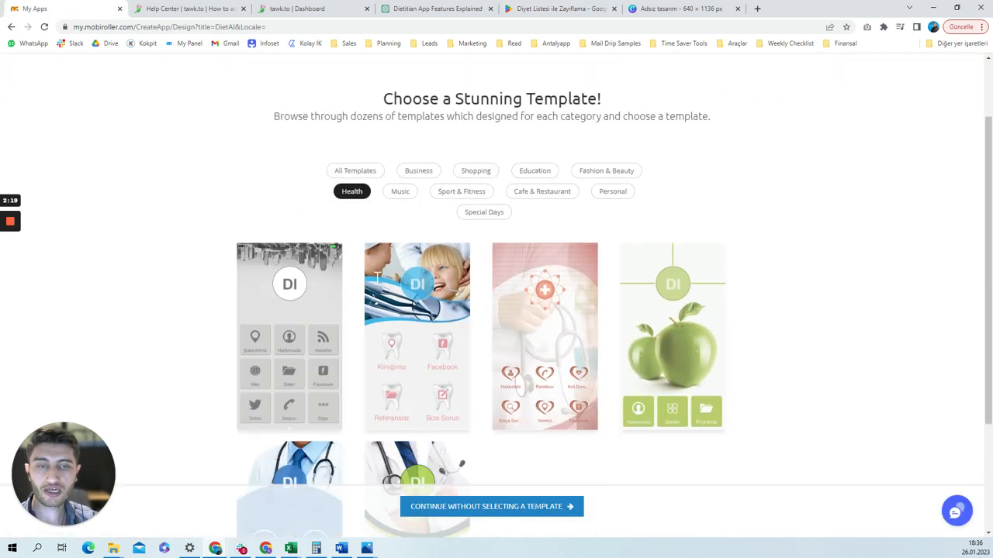
Choose the green apple template from the Health category
scroll("down", 3)
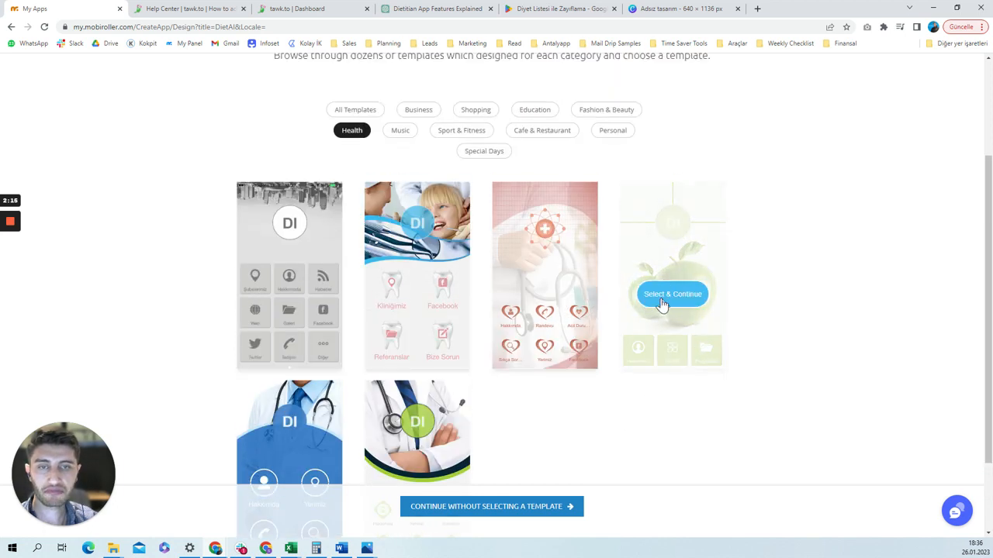
left_click(671, 294)
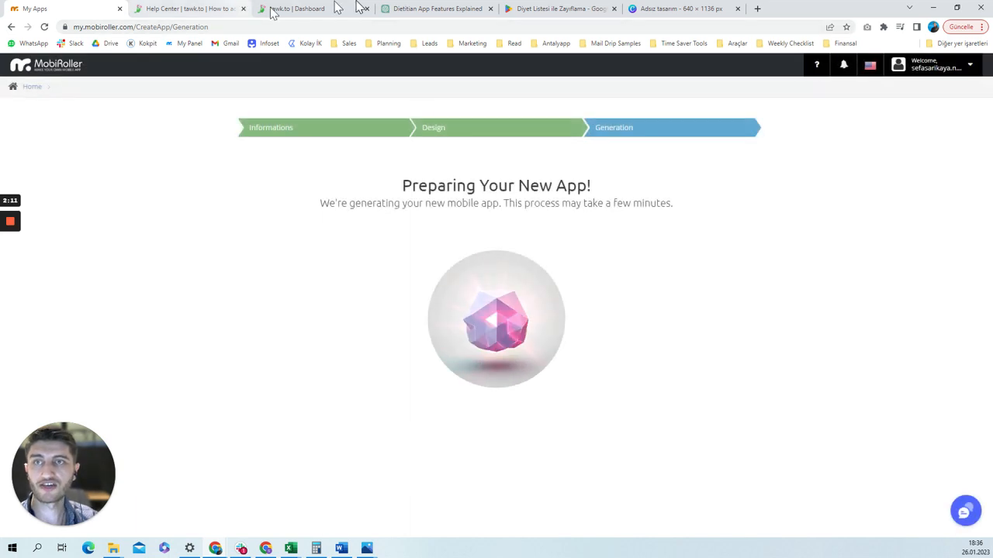
Scroll through ChatGPT's body index calculator HTML answer
left_click(297, 9)
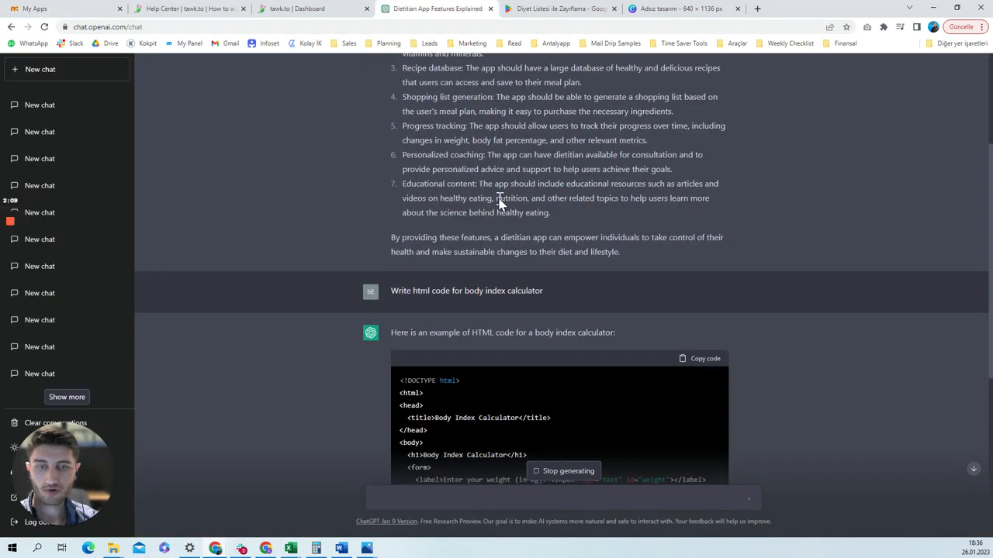
scroll("down", 3)
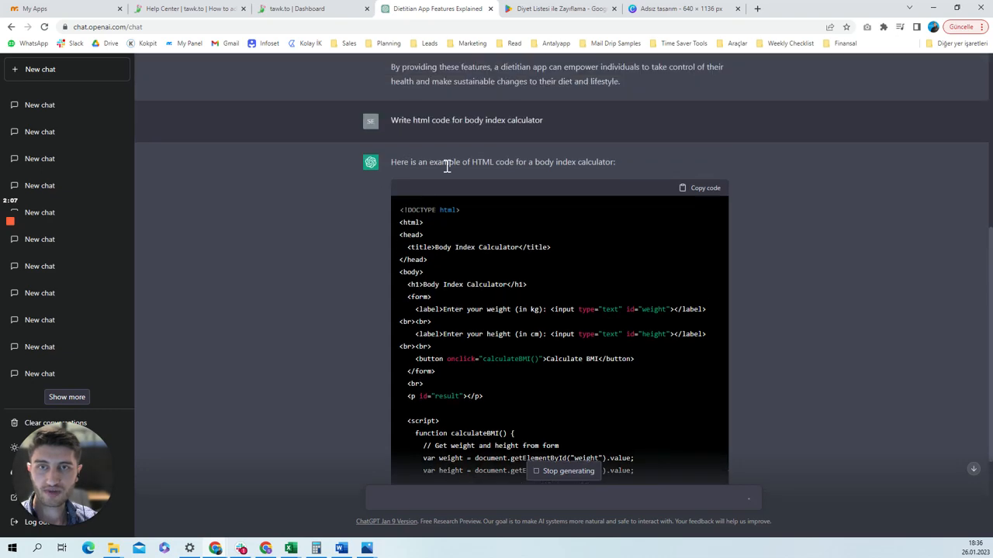
scroll("down", 3)
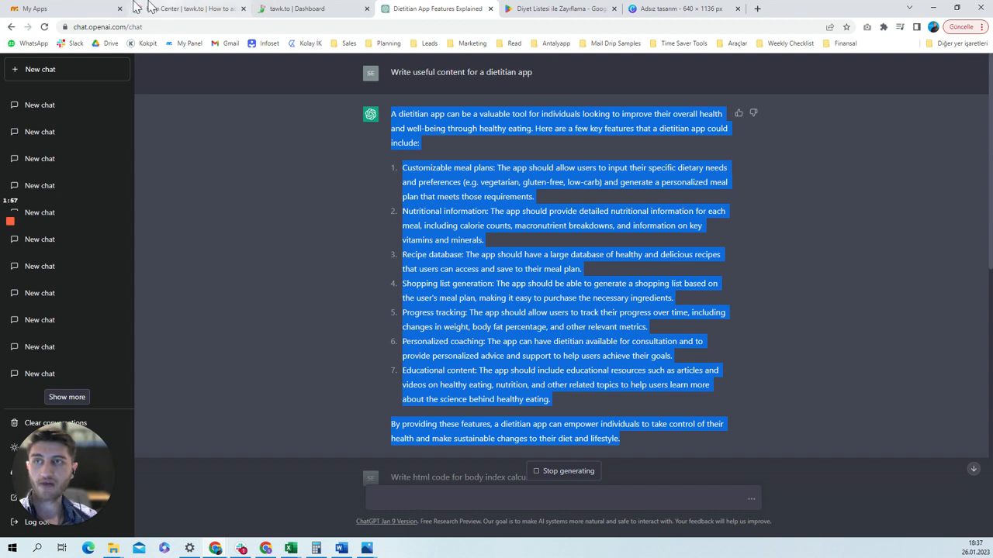
left_click(62, 8)
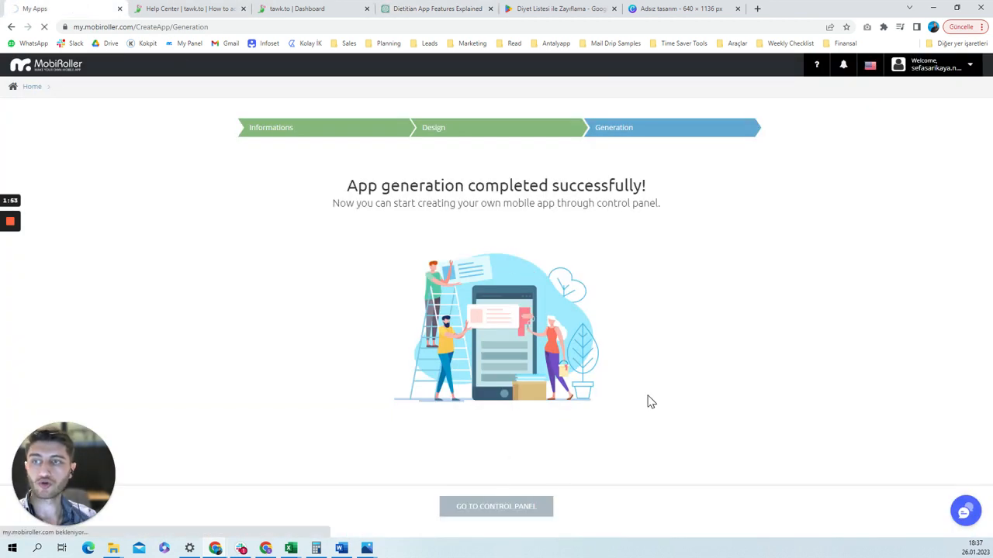
mouse_move(646, 344)
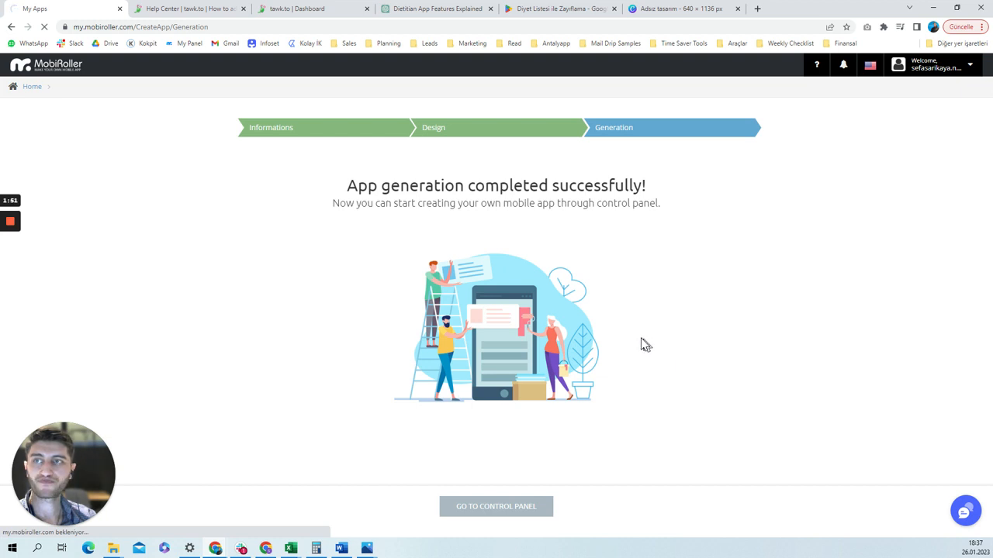
Open DietAI's control panel from the generation success page
left_click(496, 507)
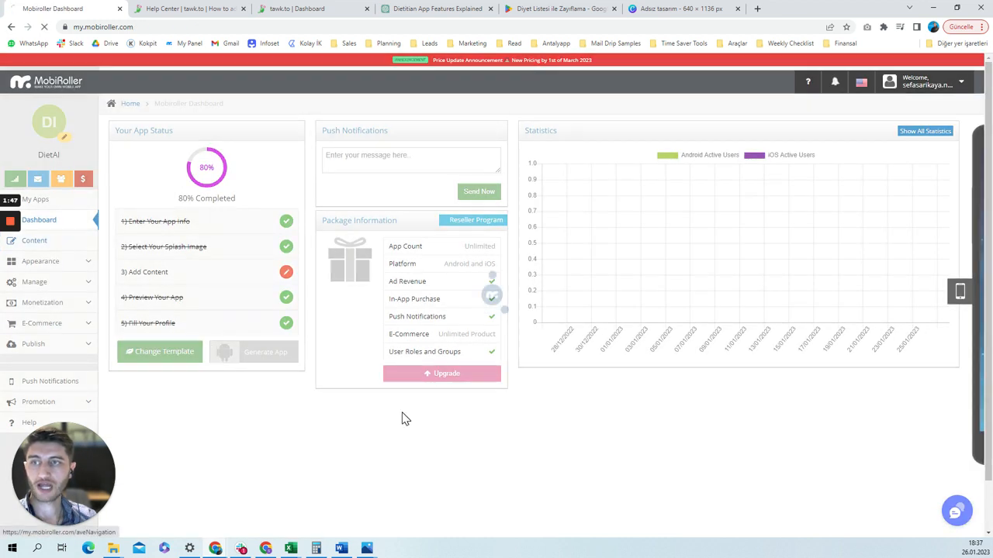
Add a Standard Content screen titled 'Blog' with the dietitian app text and save it
left_click(34, 240)
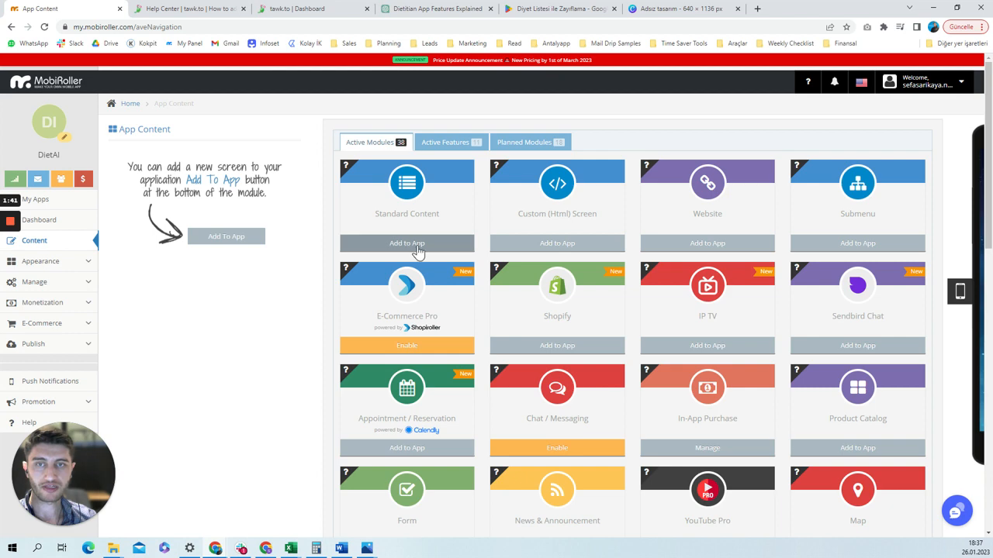
left_click(407, 242)
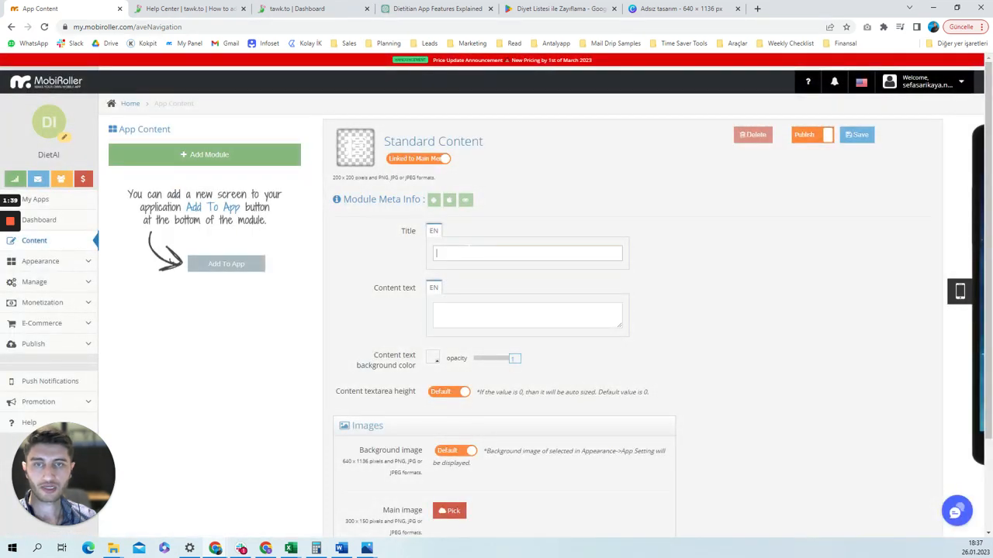
left_click(527, 254)
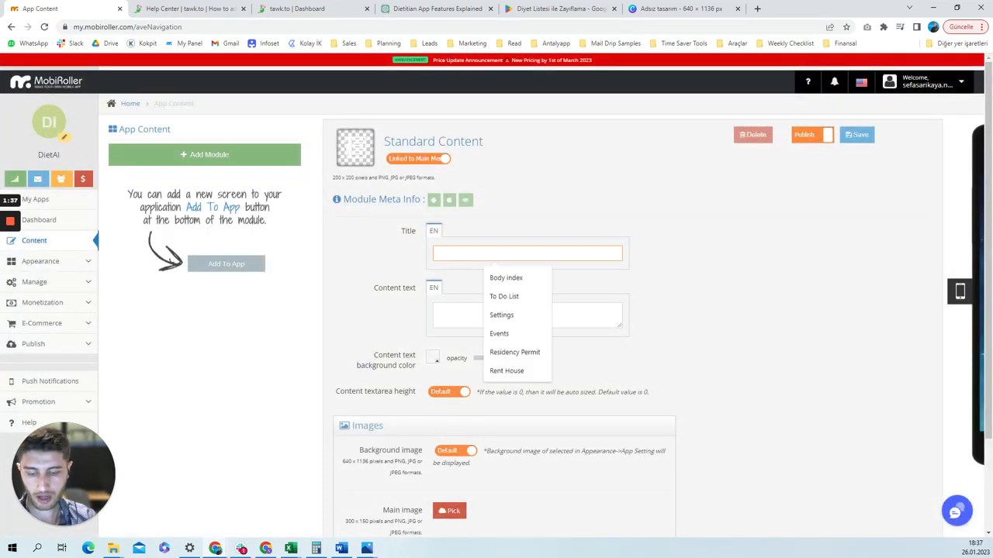
type("Blog")
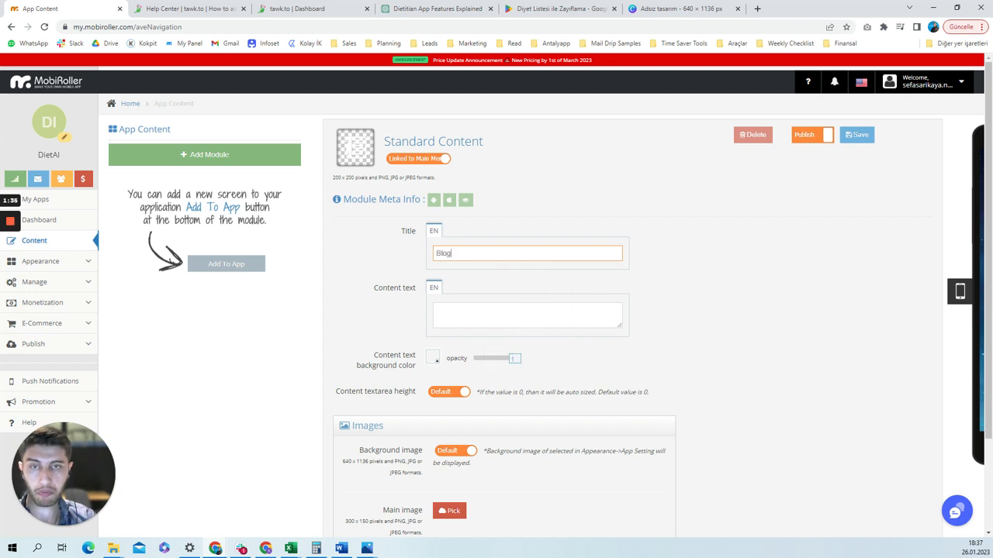
left_click(527, 314)
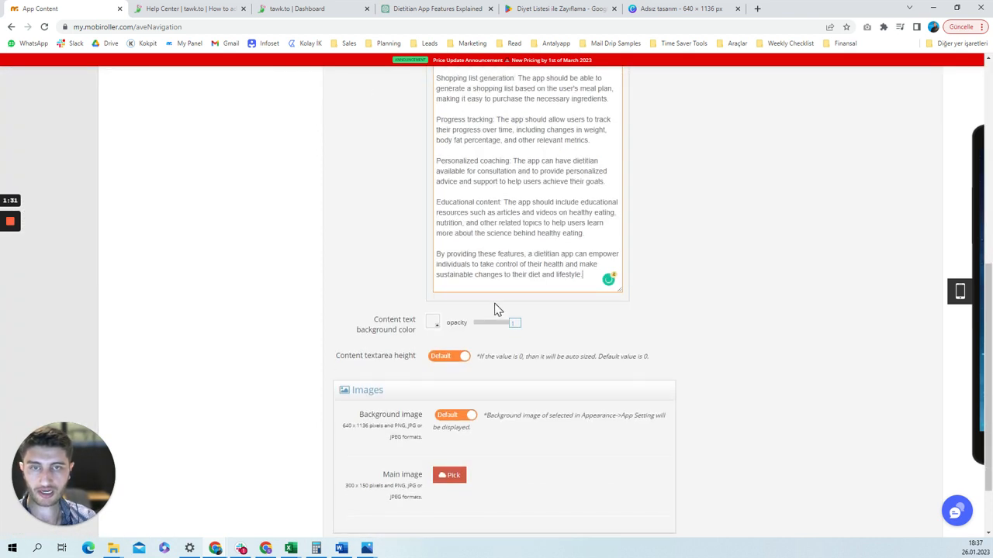
scroll("down", 3)
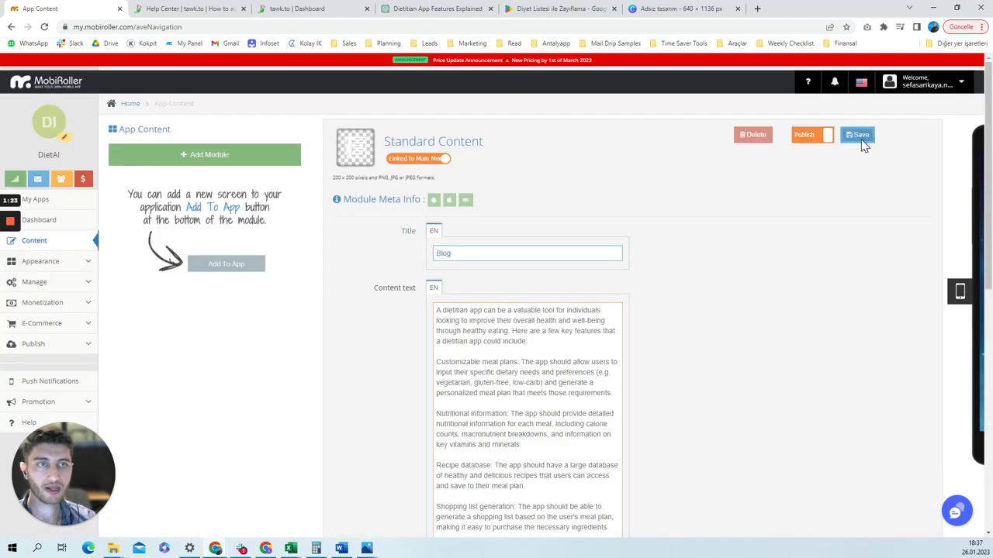
left_click(857, 134)
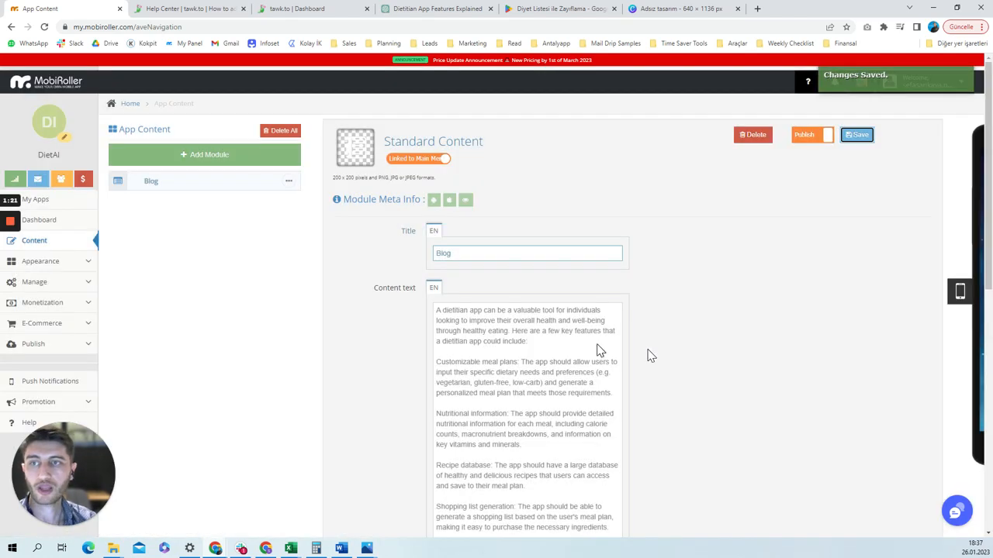
Add a Custom (Html) Screen and open its source code editor
left_click(204, 155)
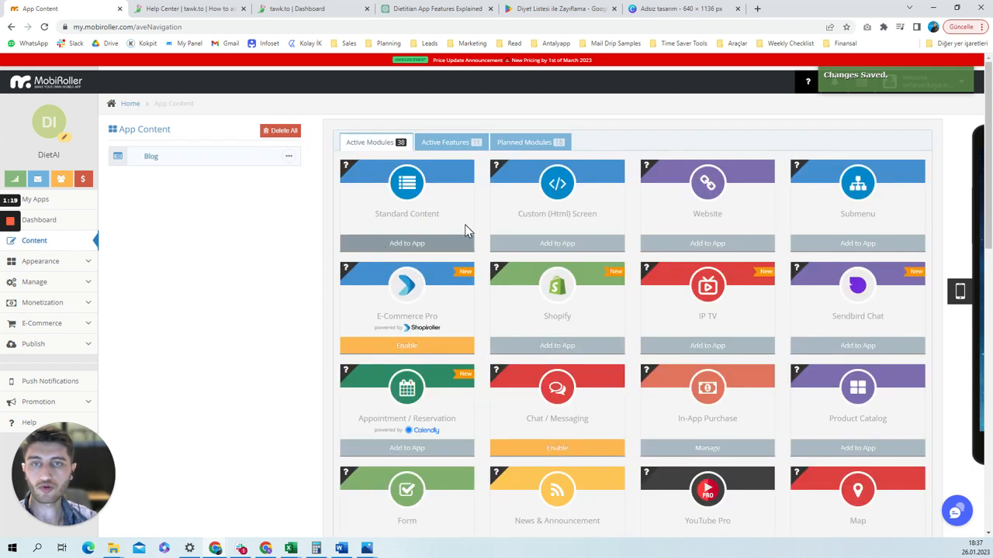
left_click(556, 243)
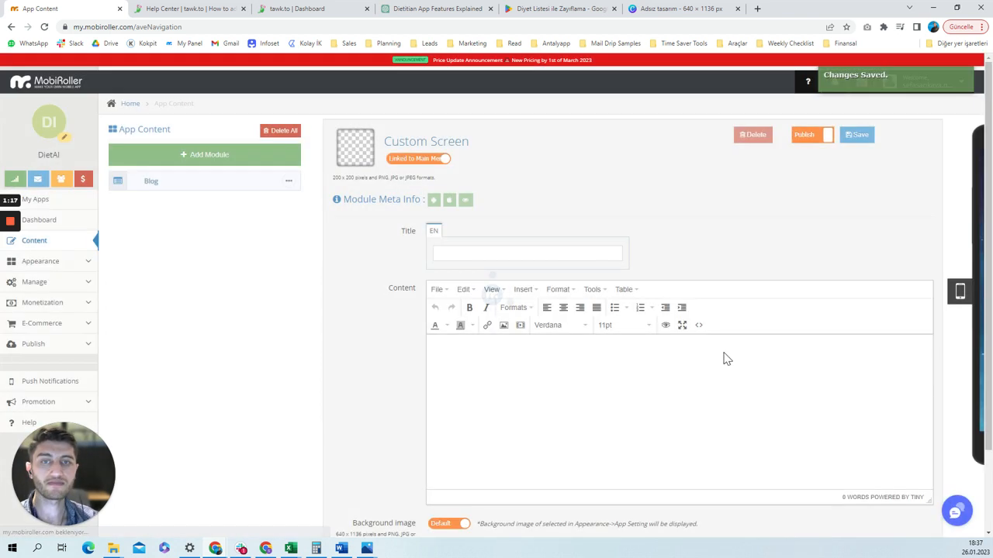
left_click(698, 325)
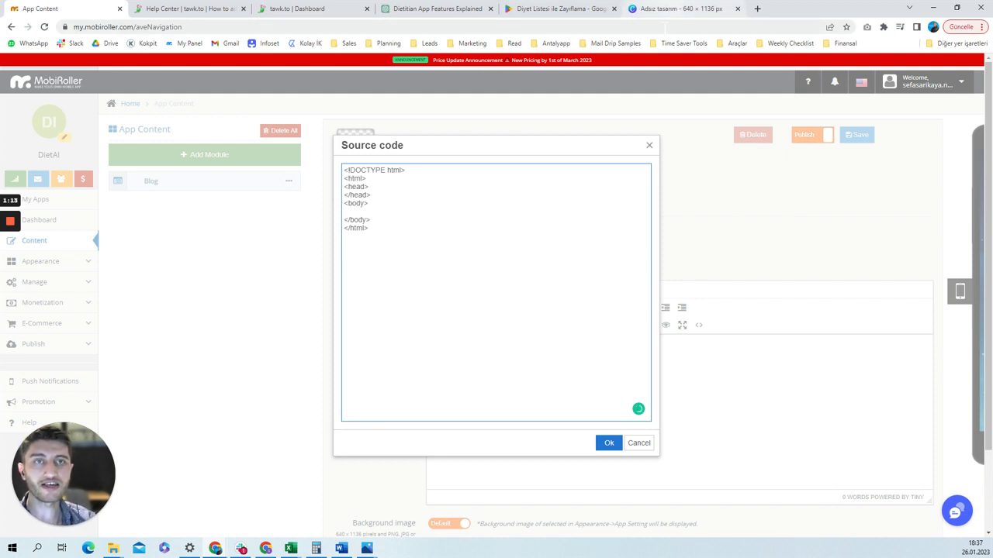
left_click(437, 8)
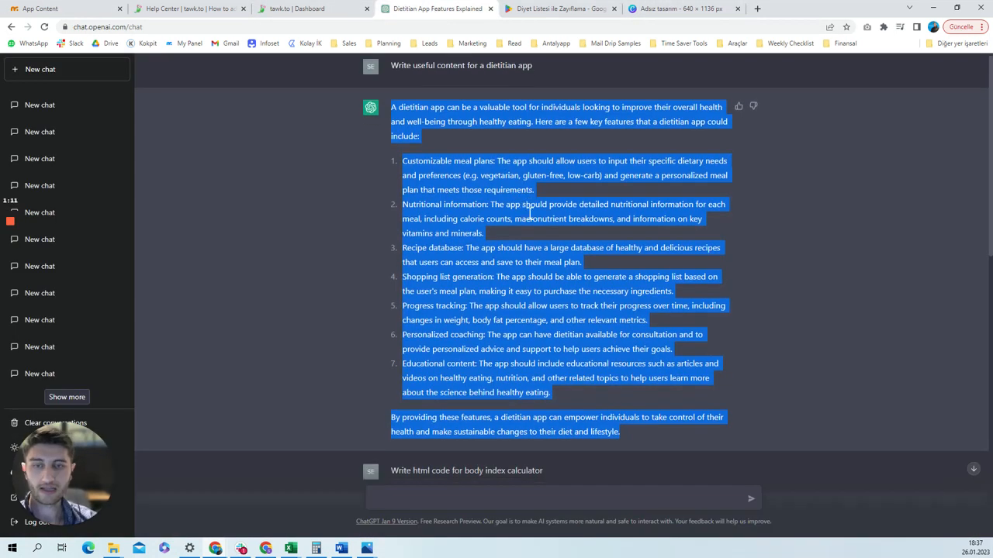
Copy the body index calculator HTML code from ChatGPT's answer
scroll("down", 3)
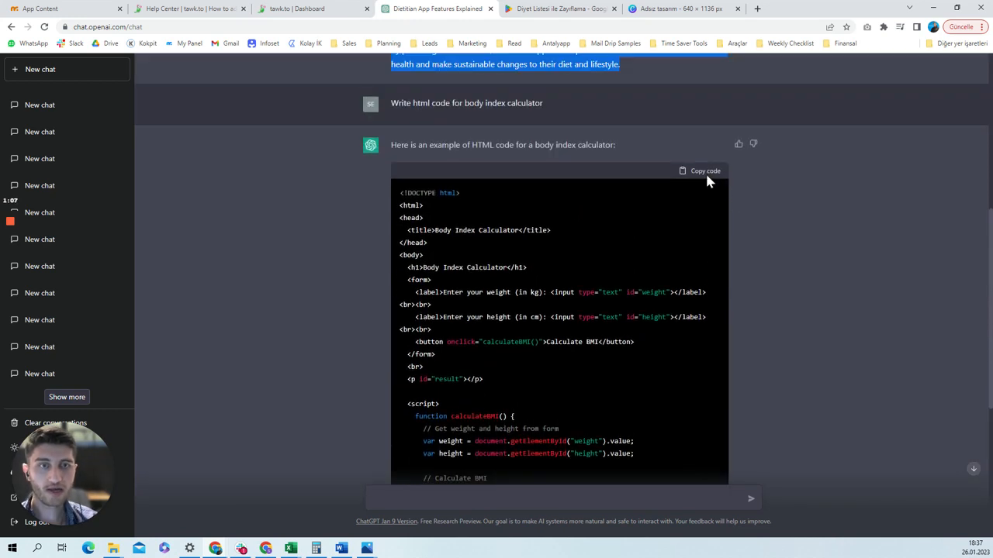
left_click(699, 170)
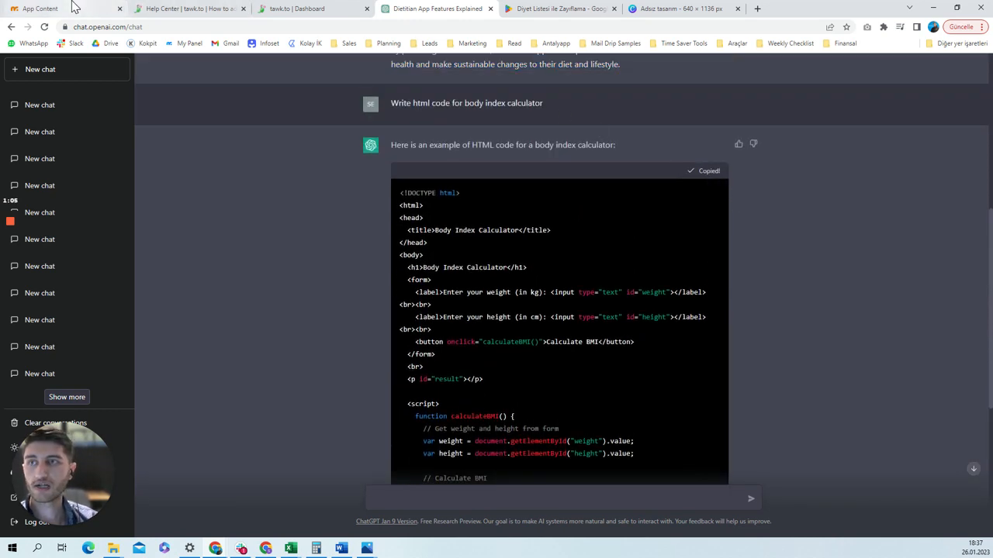
left_click(40, 9)
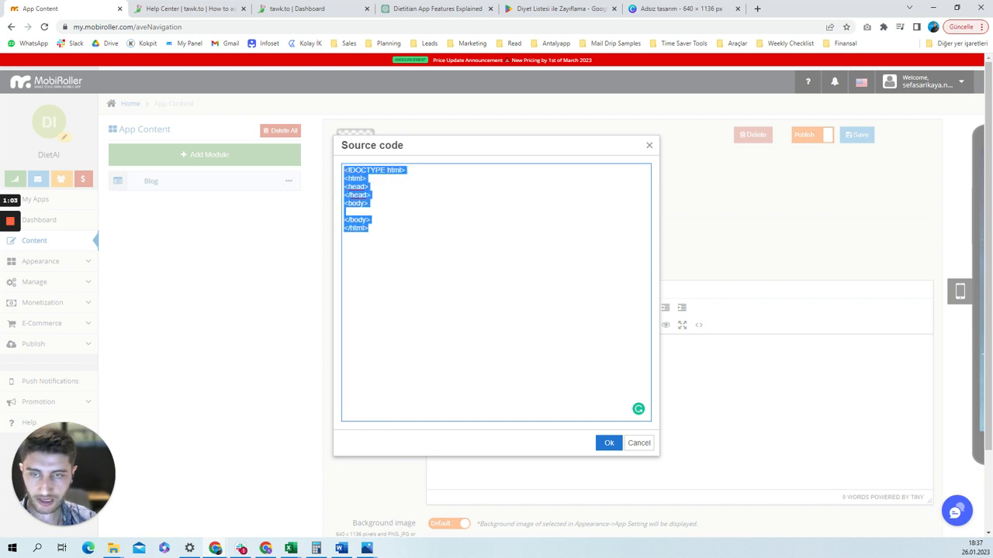
Apply the pasted calculator code, title the screen 'Body Index Calculator', and save it
left_click(609, 443)
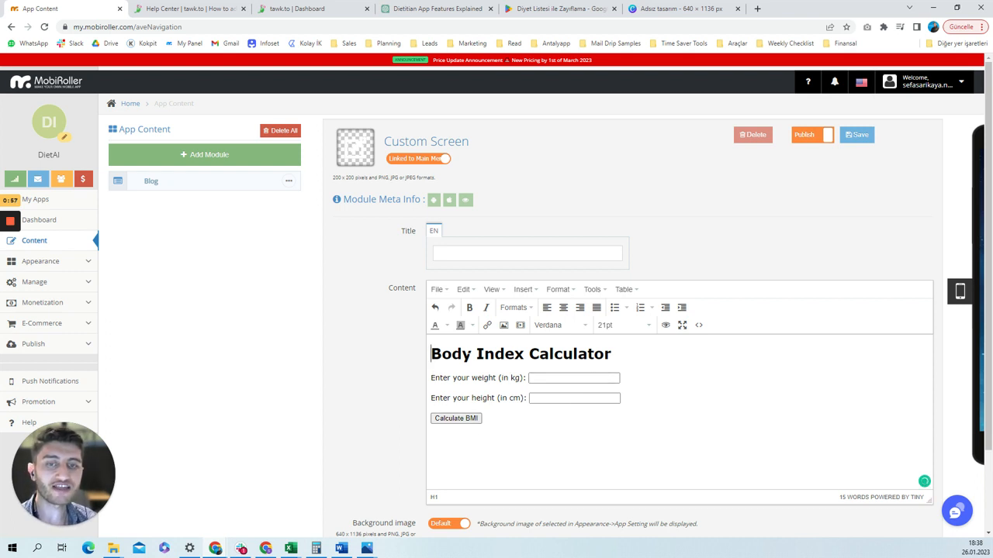
left_click(527, 253)
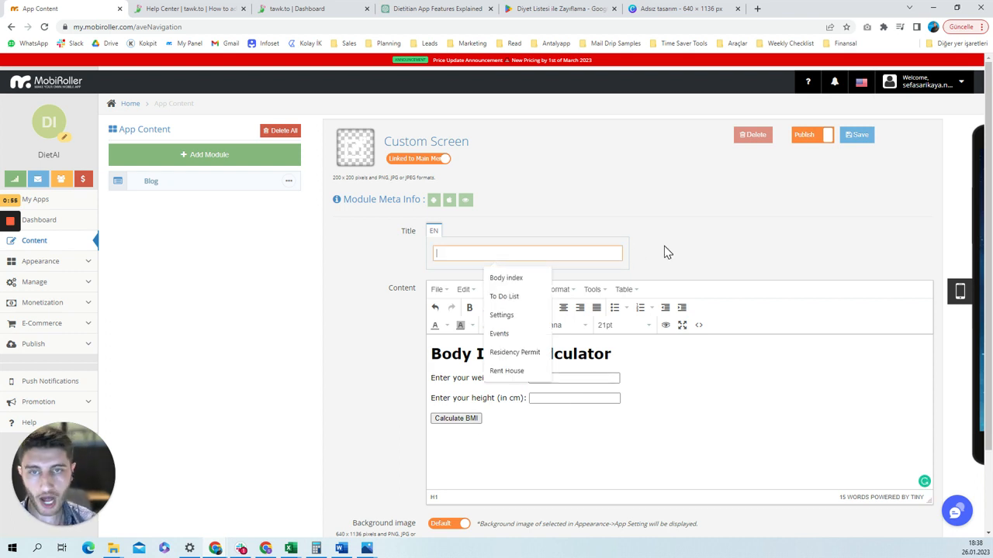
type("Body Index Calculator")
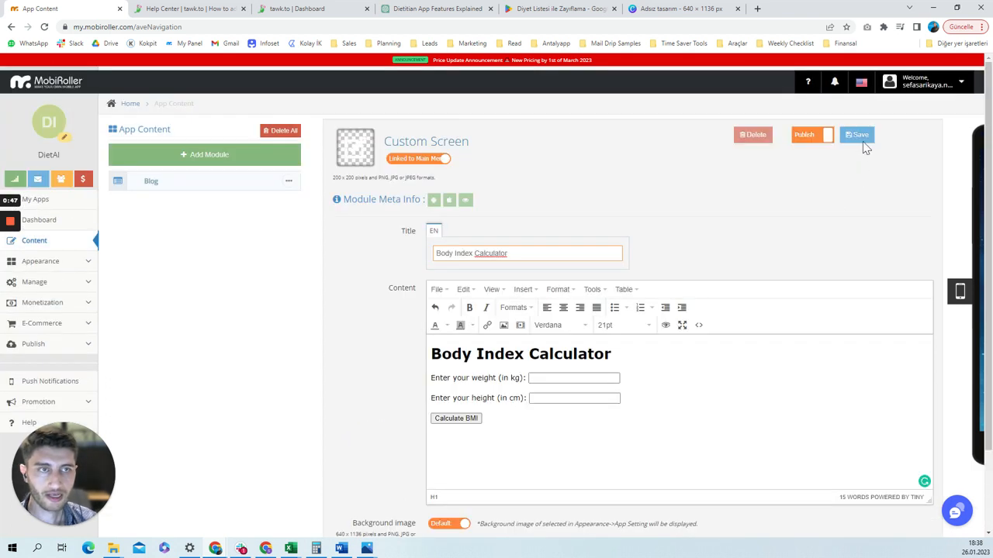
left_click(856, 135)
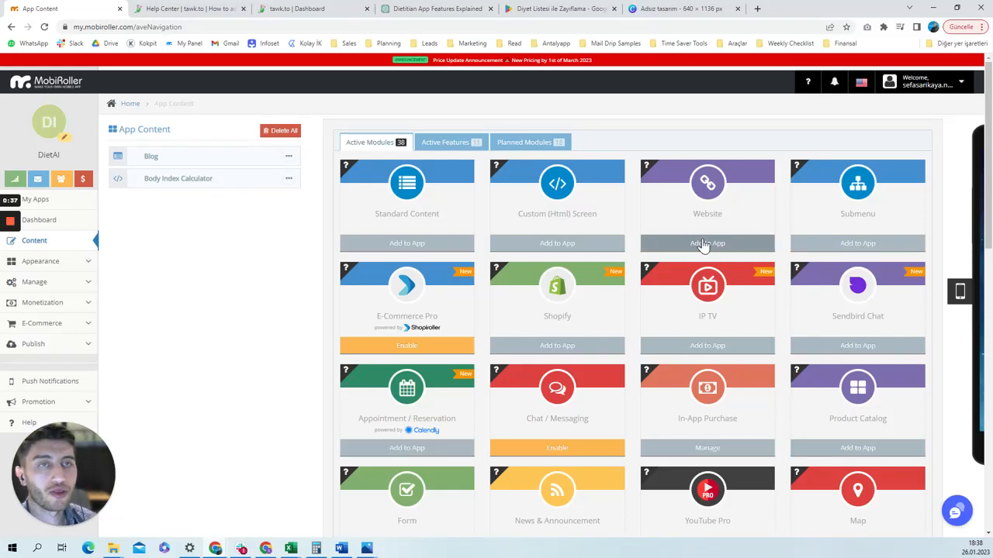
Review the tawk.to dashboard and mobile widget help article, then add a Website module to DietAI
scroll("down", 3)
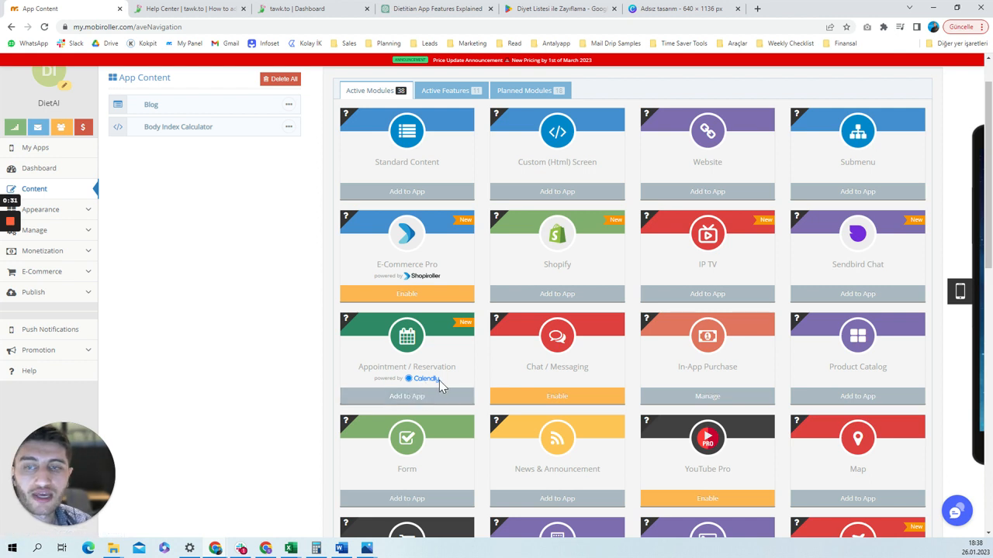
mouse_move(408, 389)
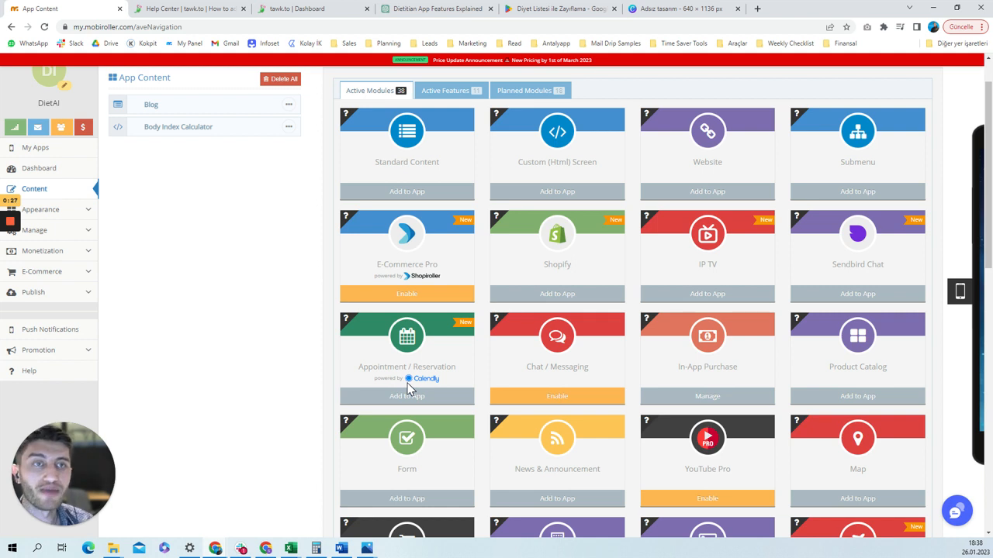
mouse_move(936, 346)
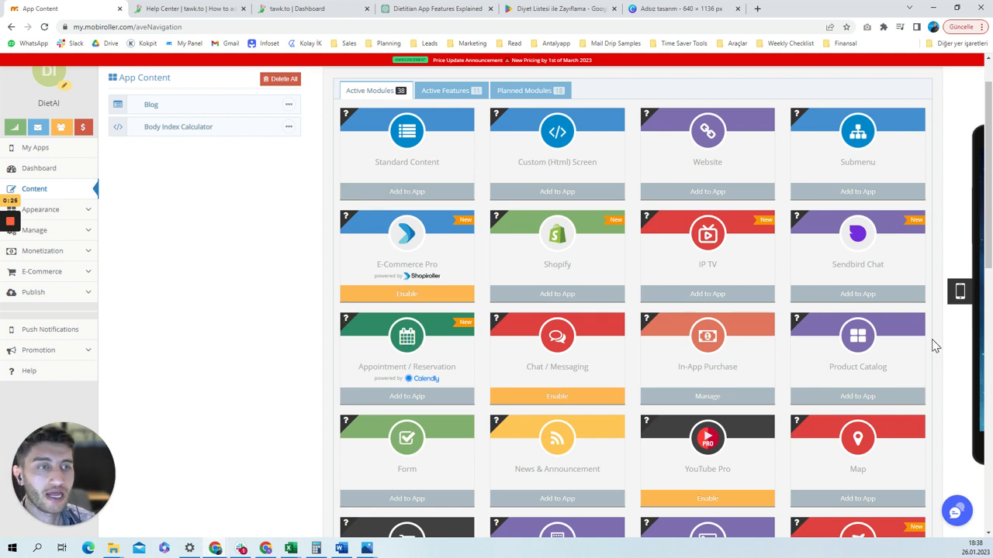
mouse_move(250, 40)
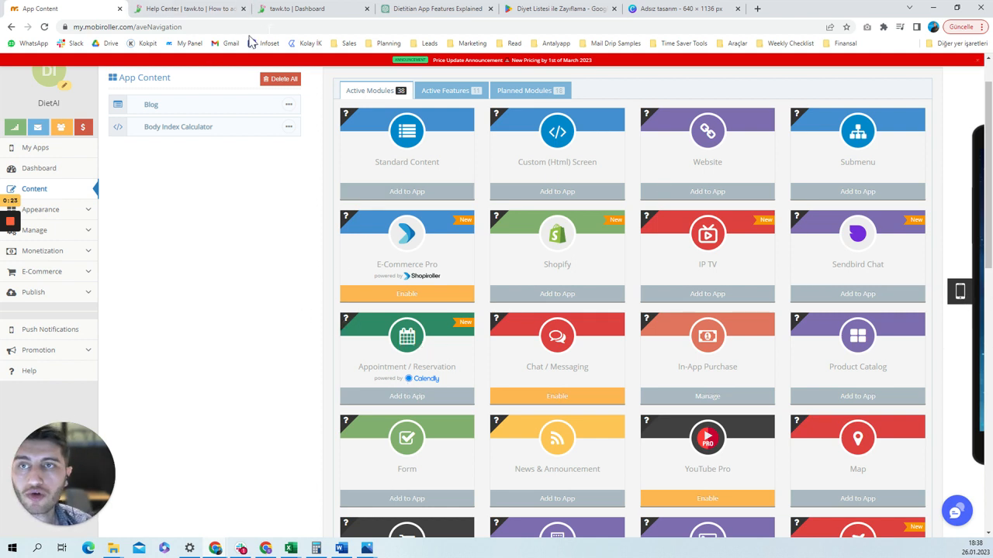
left_click(311, 8)
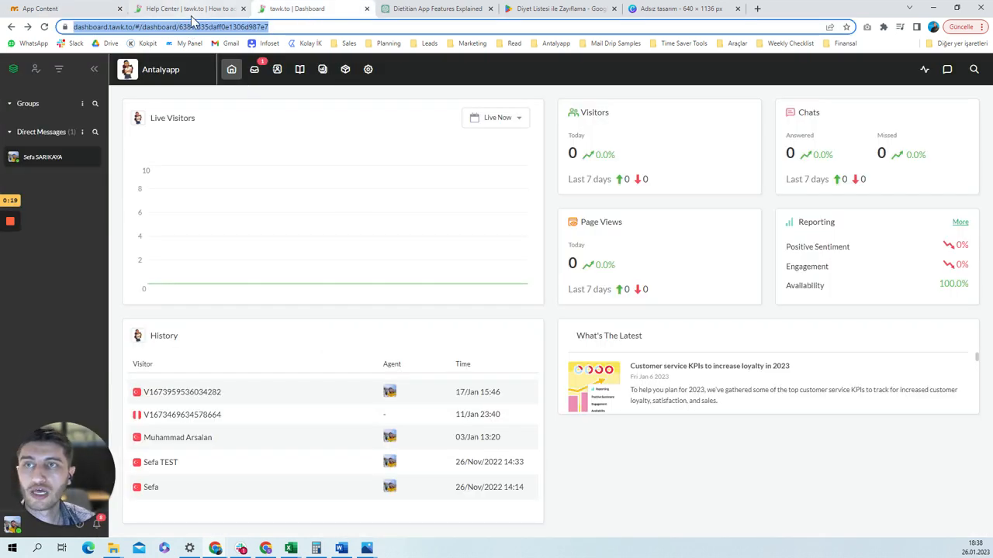
left_click(186, 8)
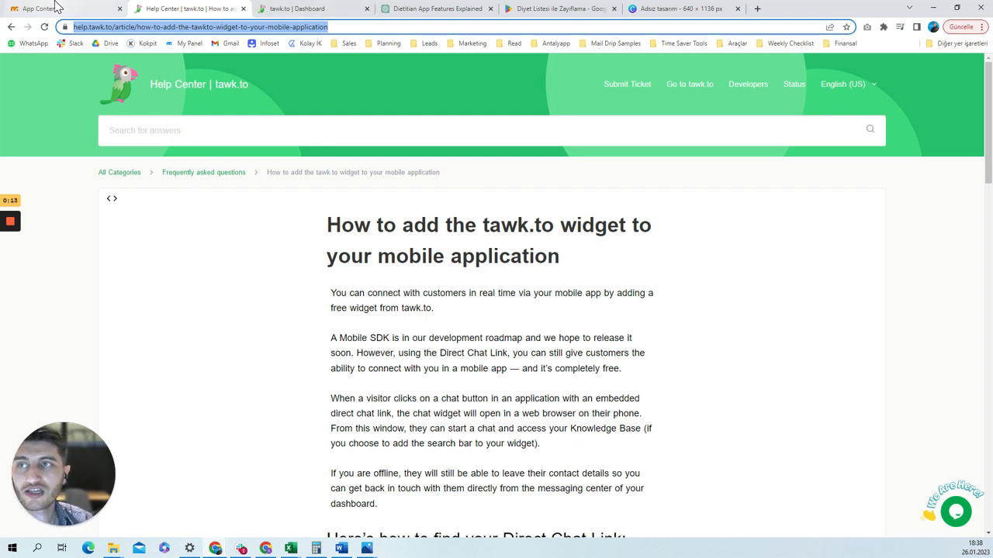
left_click(39, 9)
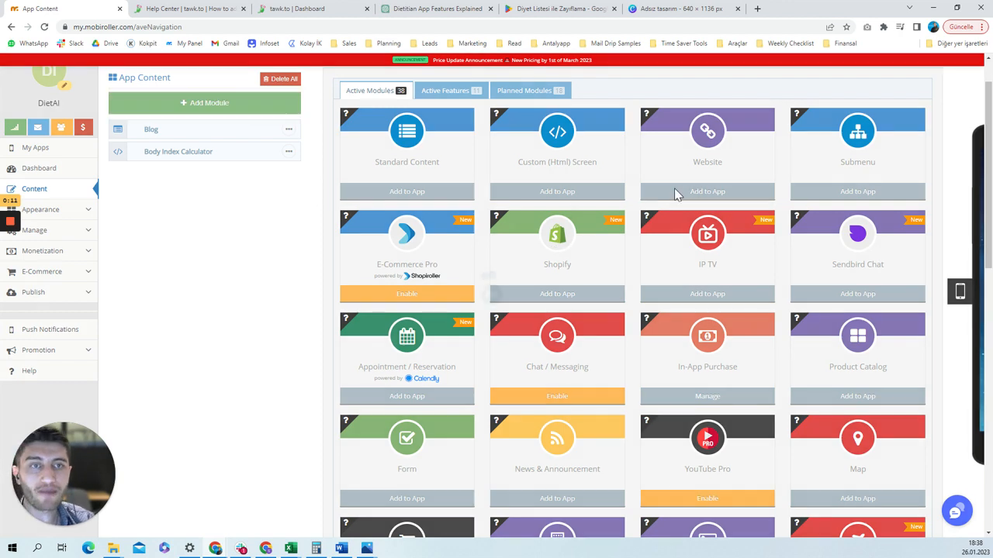
left_click(707, 191)
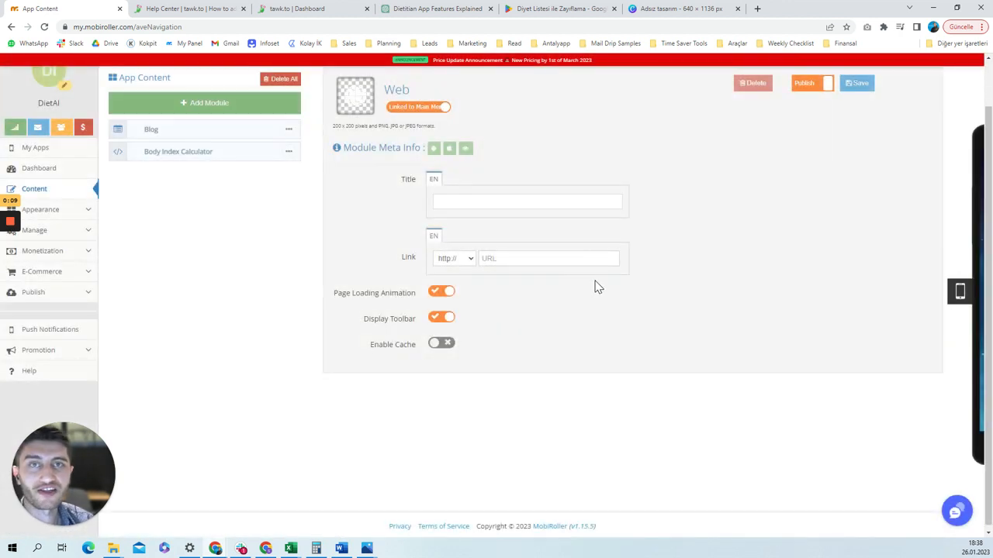